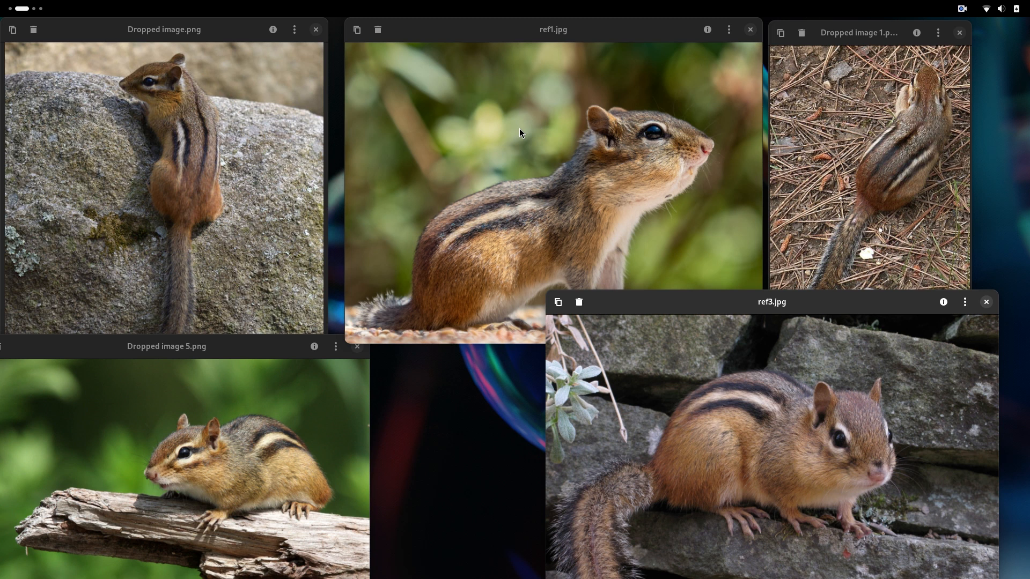
mouse_move(624, 232)
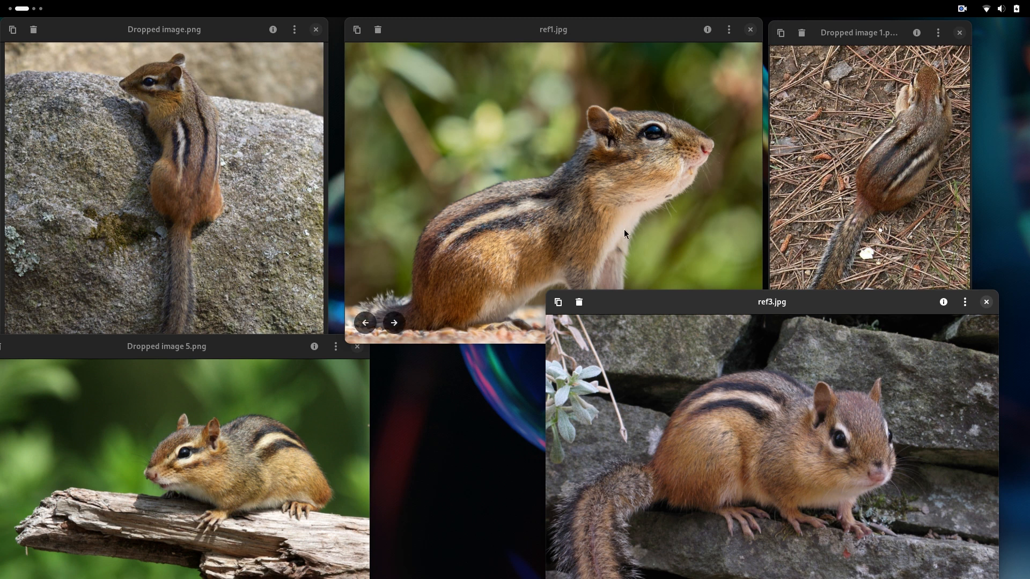
mouse_move(544, 206)
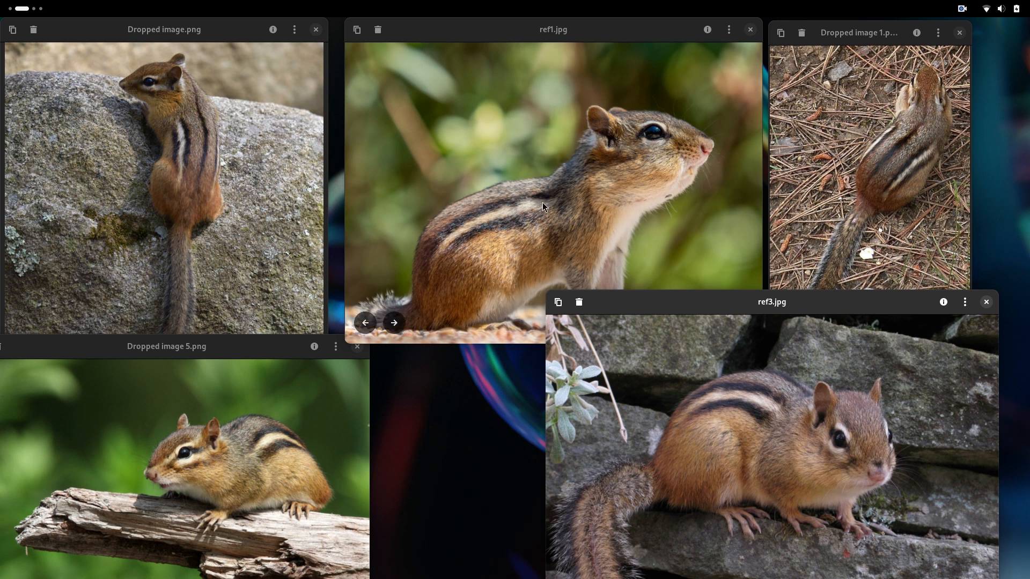
mouse_move(457, 238)
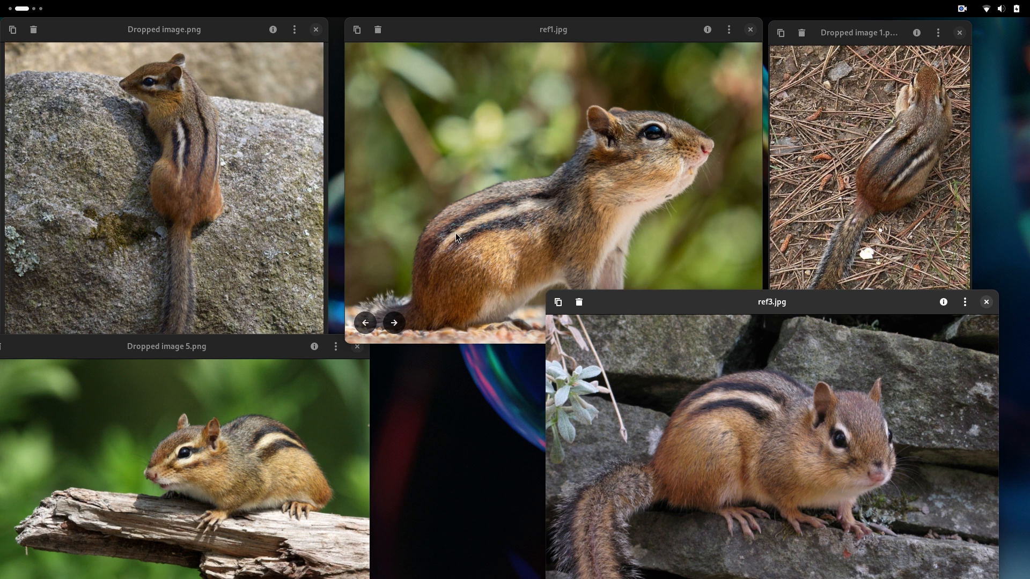
mouse_move(504, 213)
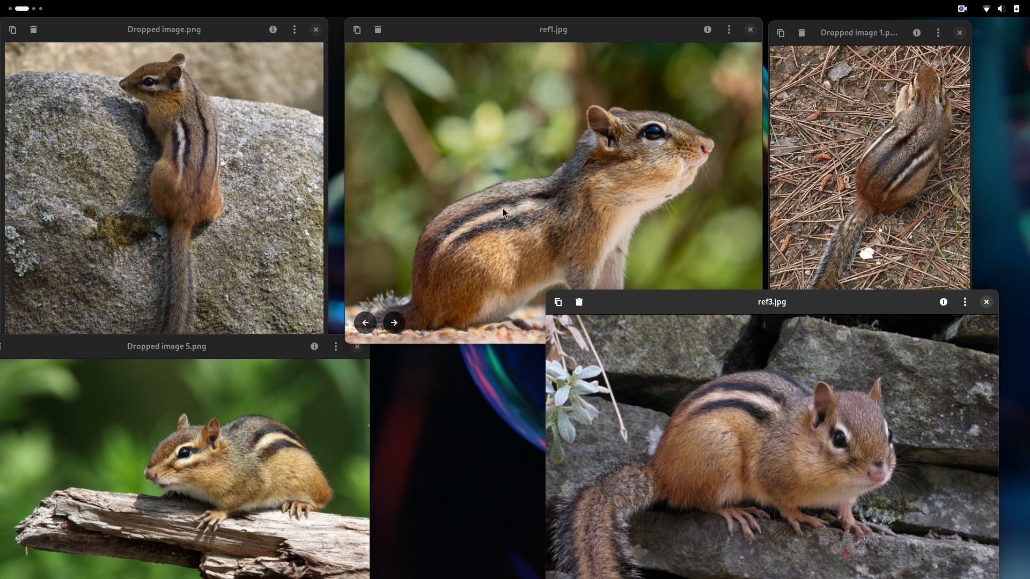
mouse_move(586, 227)
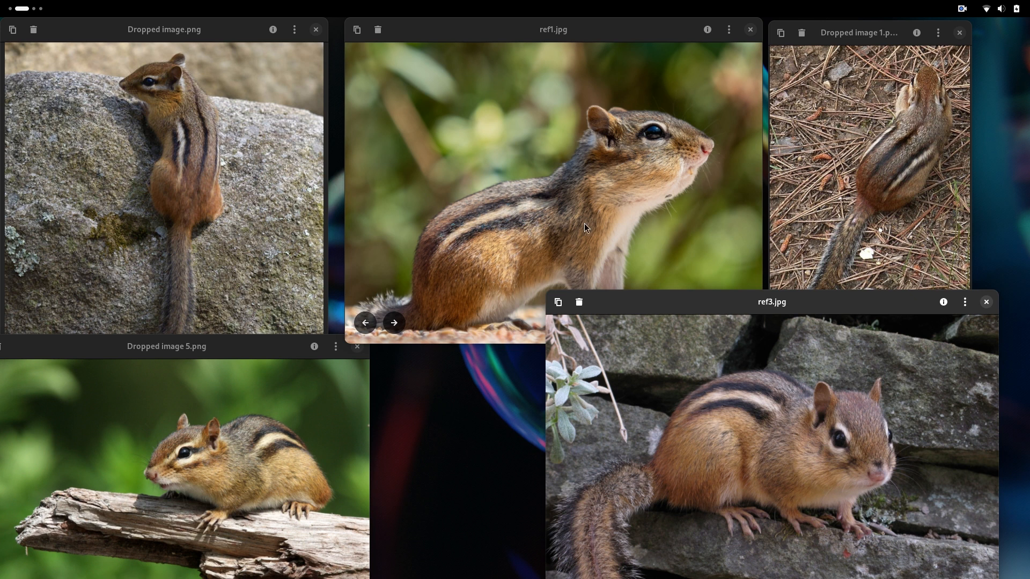
mouse_move(581, 175)
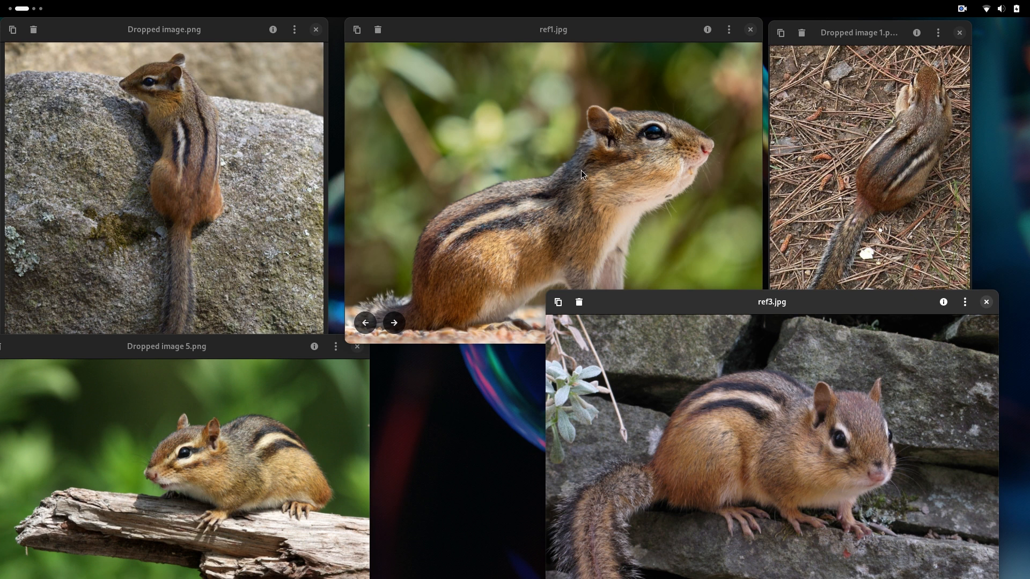
mouse_move(616, 210)
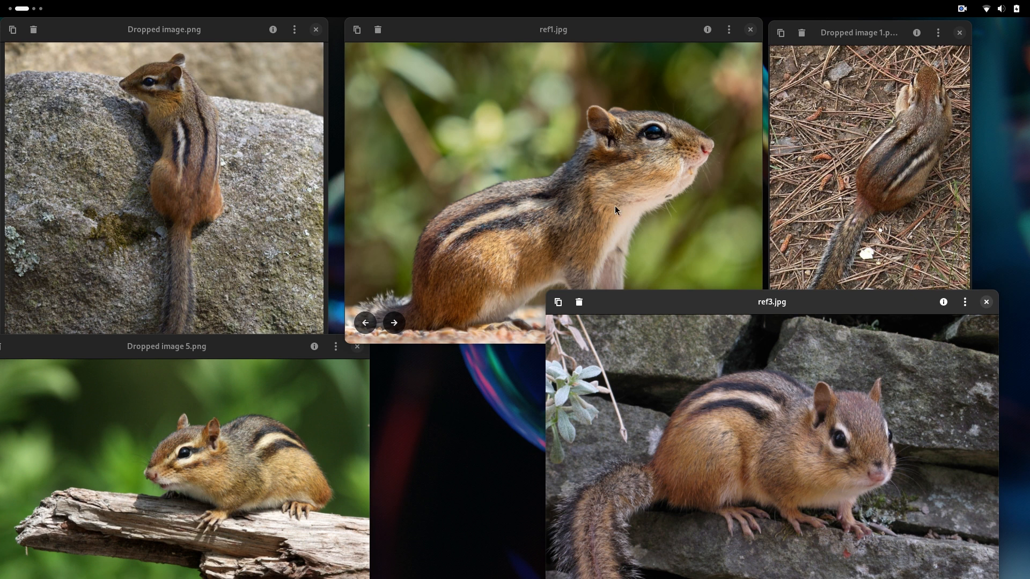
mouse_move(176, 232)
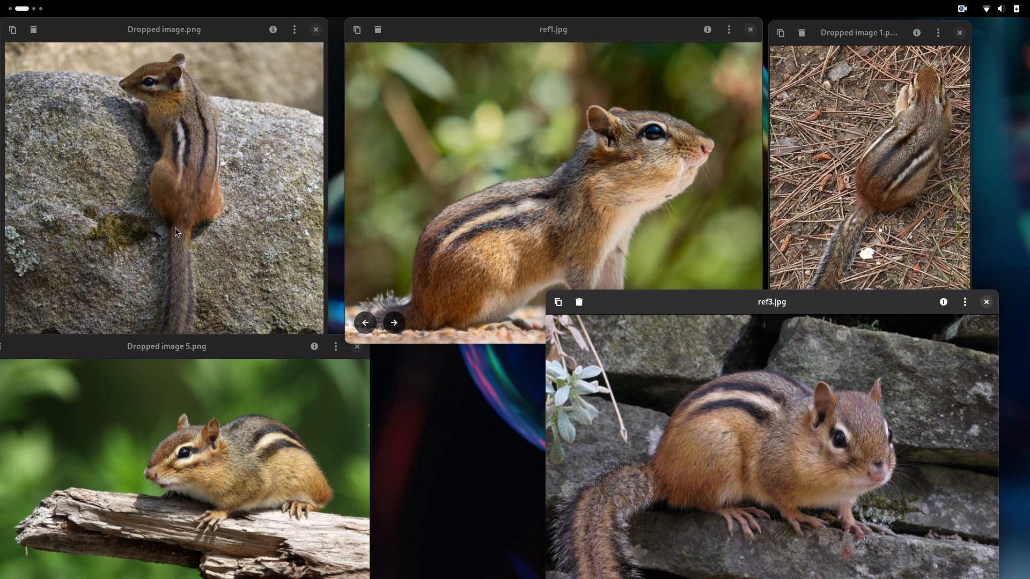
mouse_move(182, 214)
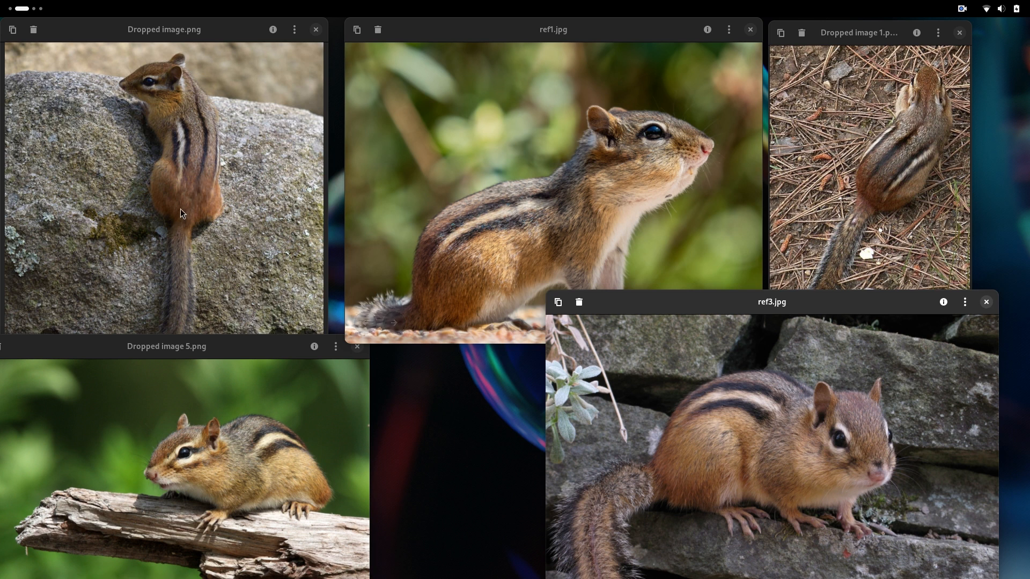
mouse_move(512, 245)
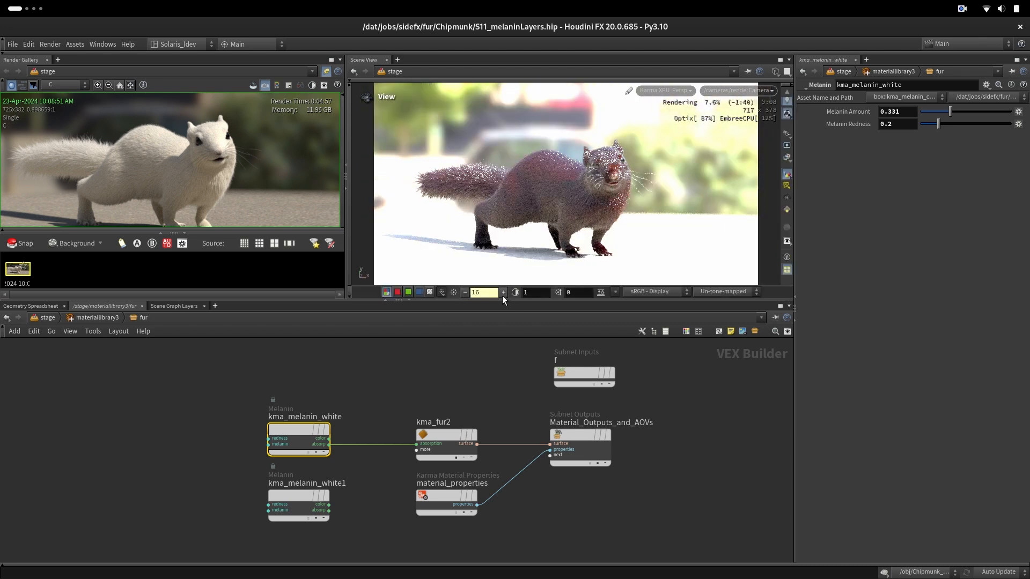
mouse_move(565, 159)
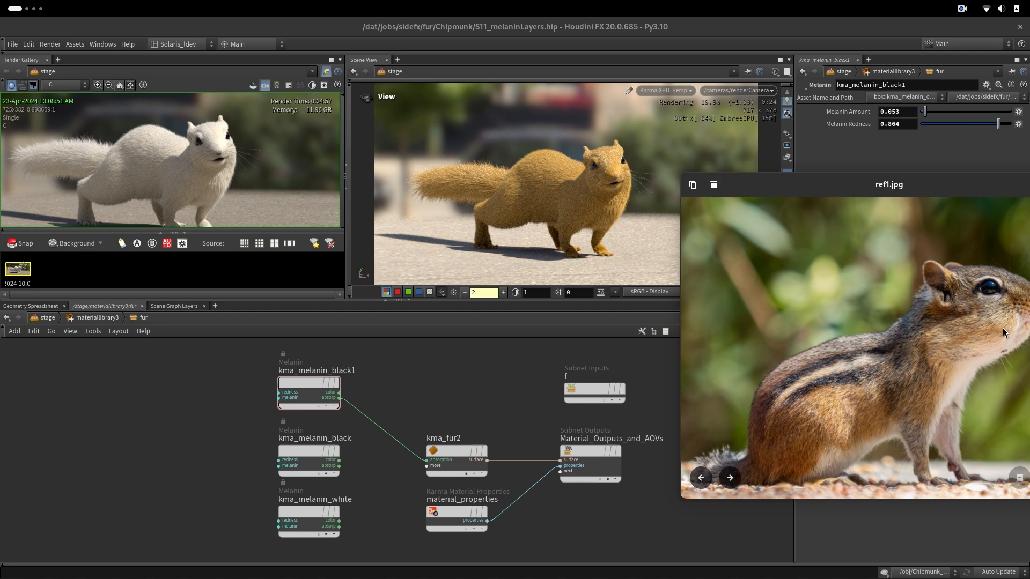
mouse_move(613, 165)
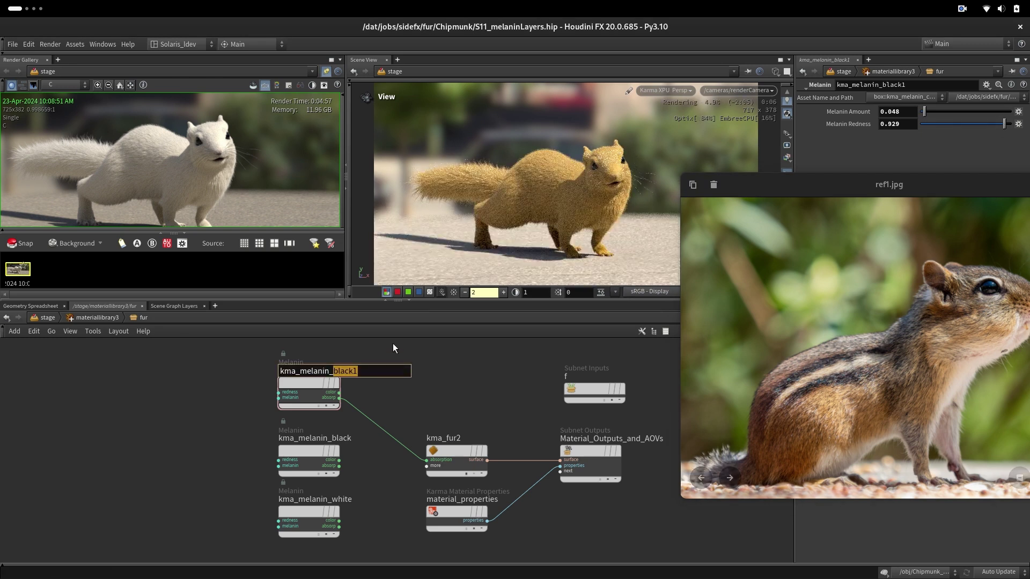
- Rename the red melanin node to kma_melanin_lightBrown for the warm orange-brown fur colour
type("kma_melanin_lightB")
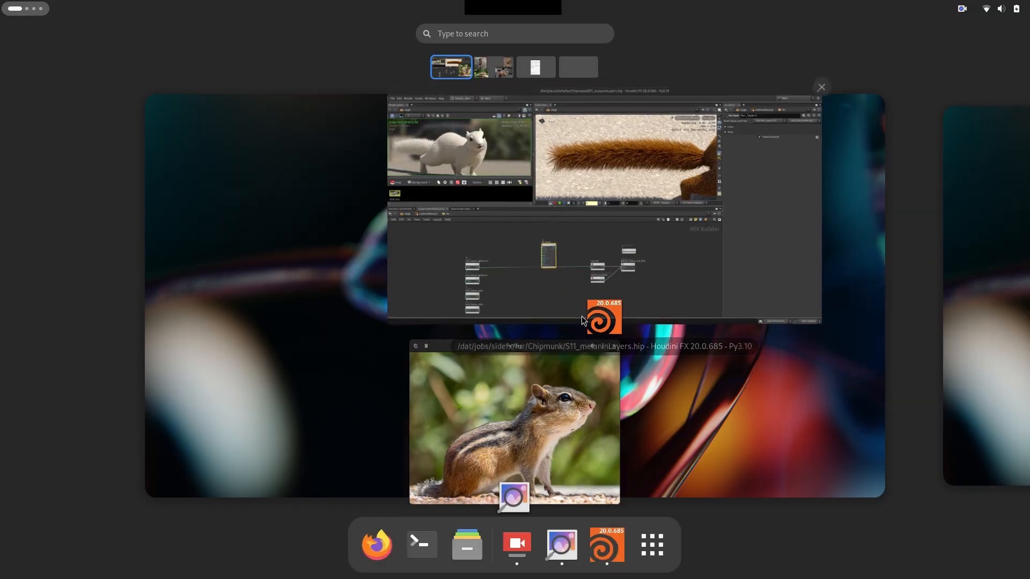
- Return to the Houdini scene window to wire fur_layer1 into the fur shader
left_click(494, 67)
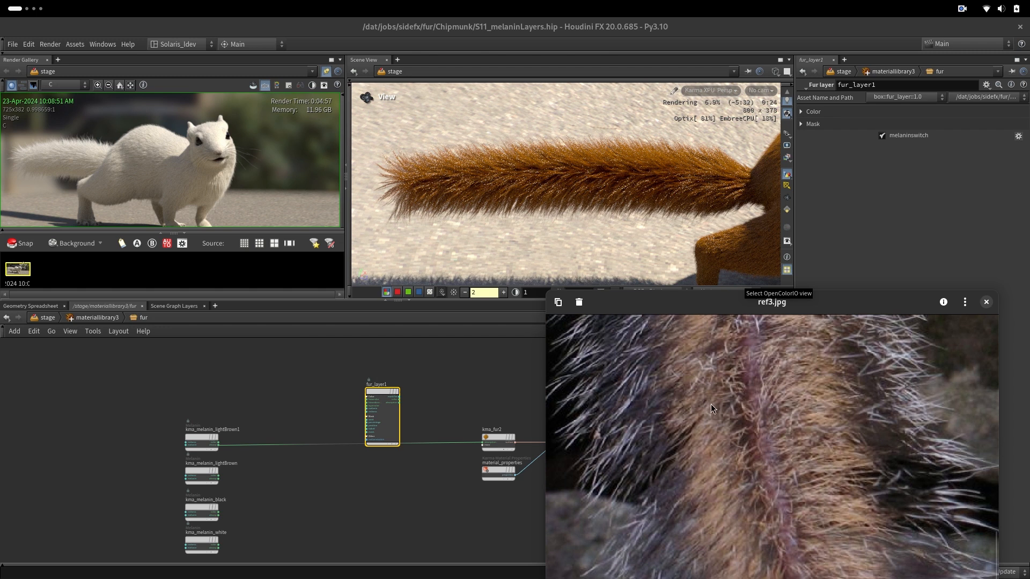
mouse_move(768, 416)
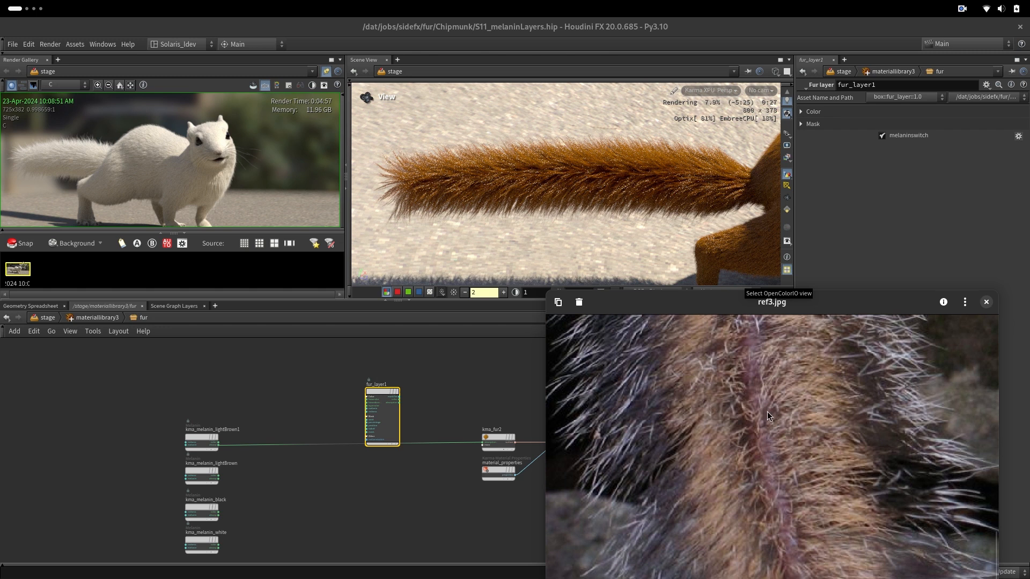
mouse_move(826, 540)
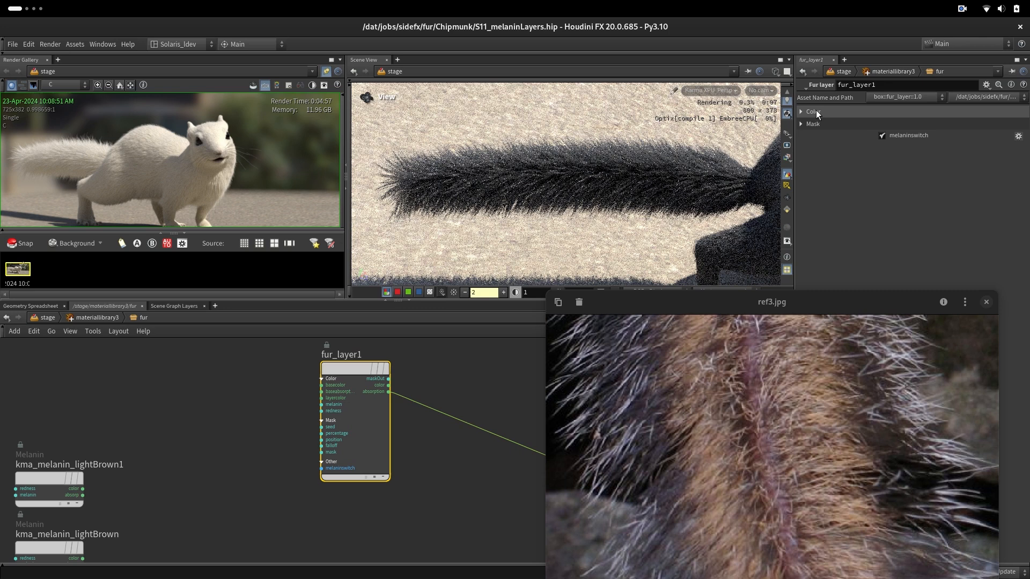
- Expand Color and Mask, rename the layer fur_layer_white and paste a copy named fur_layer_lightBrown
left_click(802, 111)
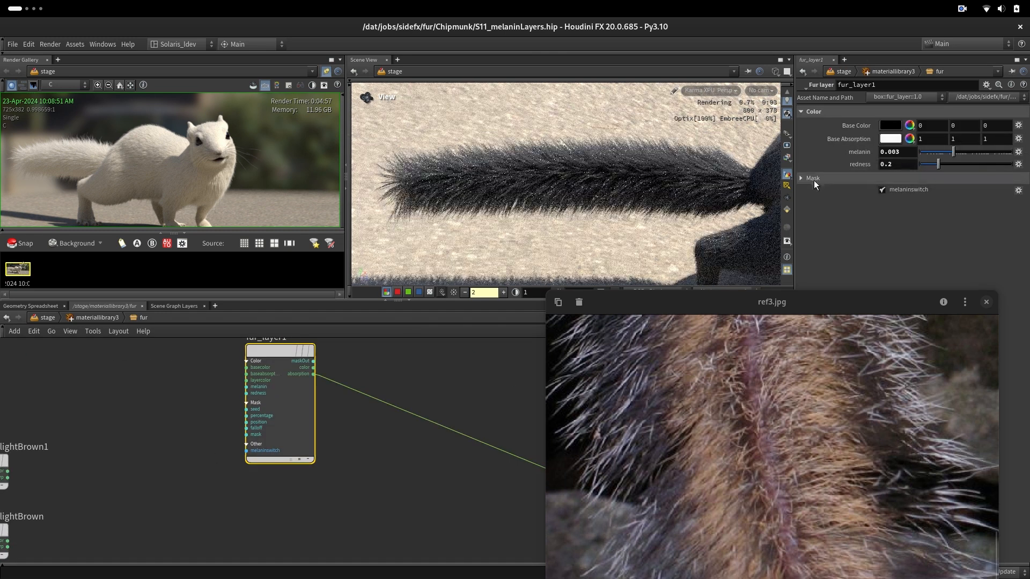
left_click(800, 178)
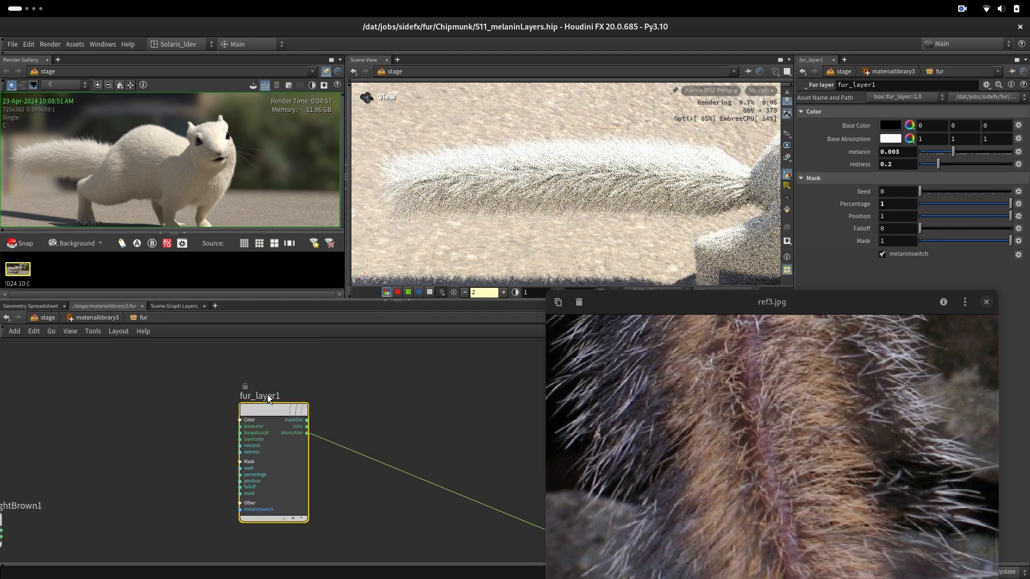
double_click(259, 396)
type("_white")
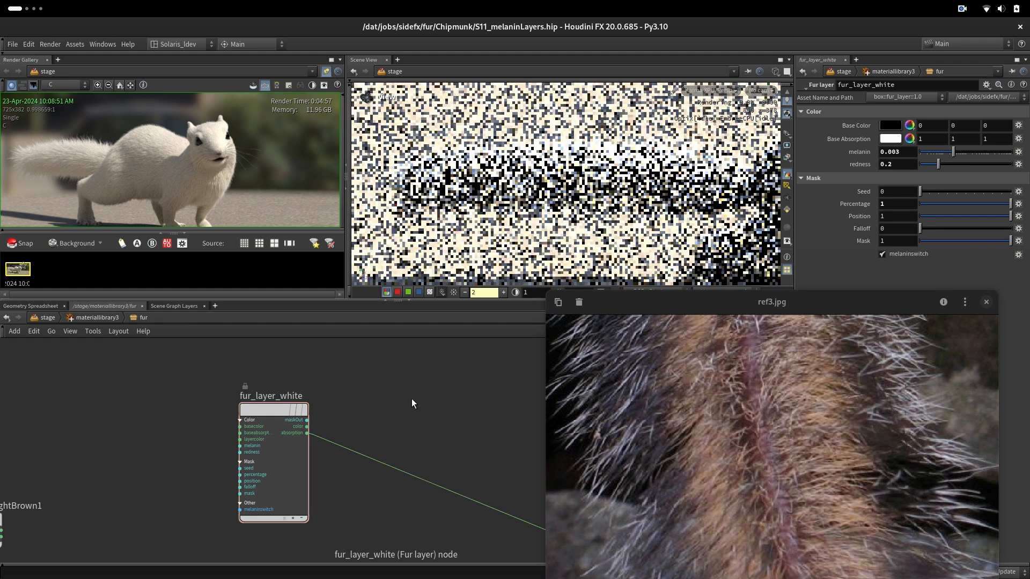
key("ctrl+v")
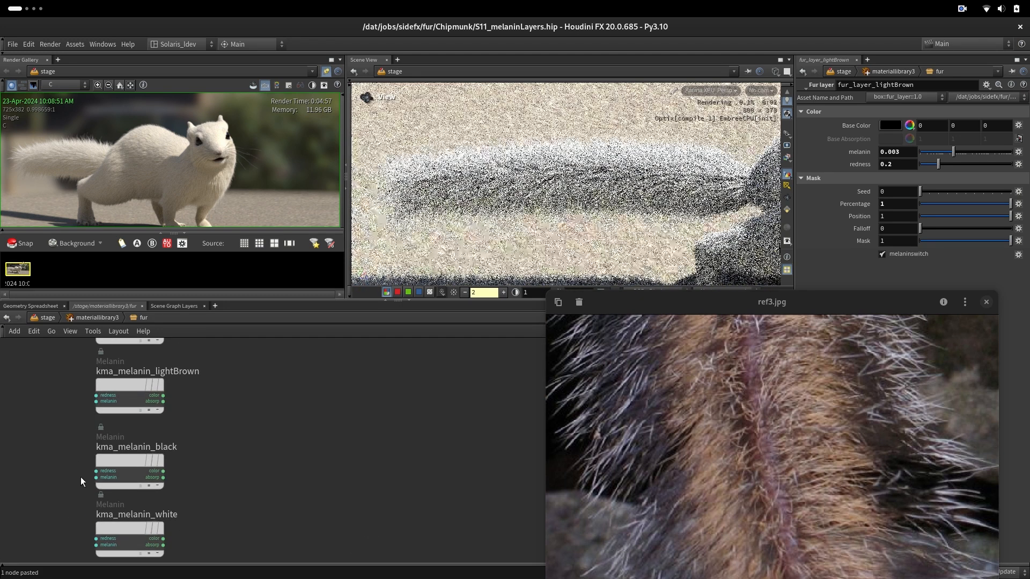
- Add fur_layer_black to the chain with melanin 0.527, redness 0.2 and mask position 0.9
left_click(37, 464)
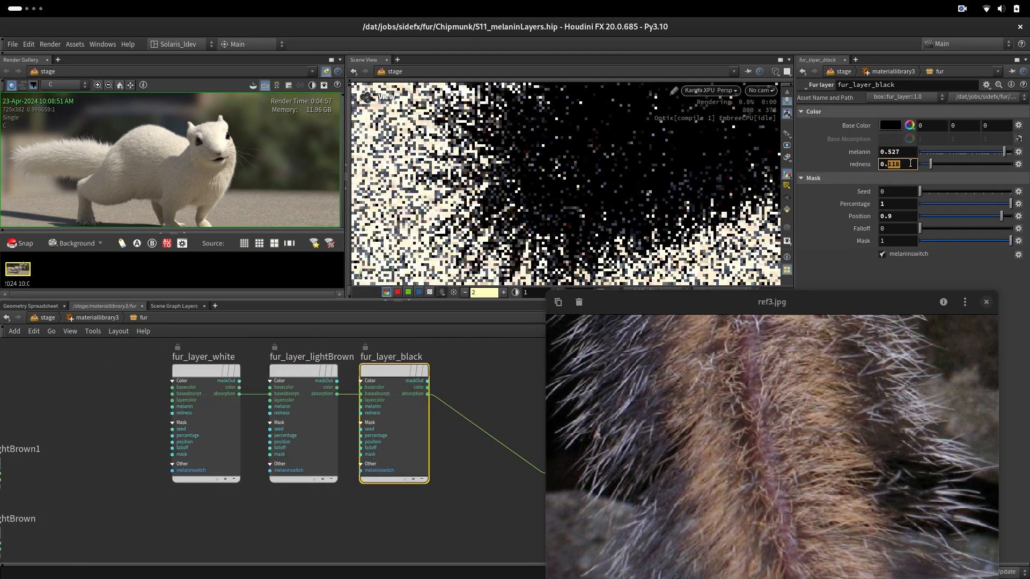
type("0.2")
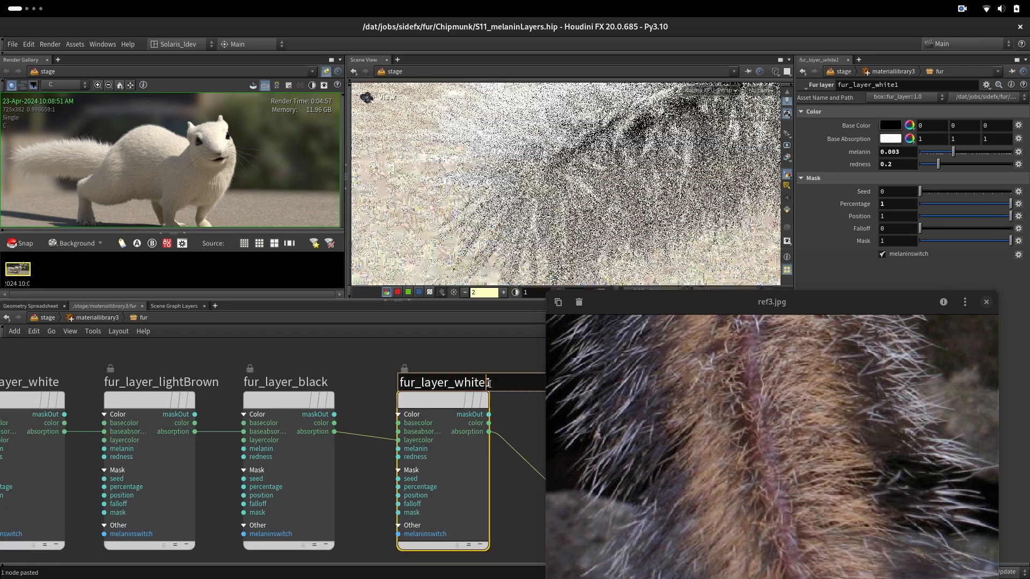
- Name the fourth layer fur_layer_whiteTip, set its position along the hairs and inspect the white layer
type("Top")
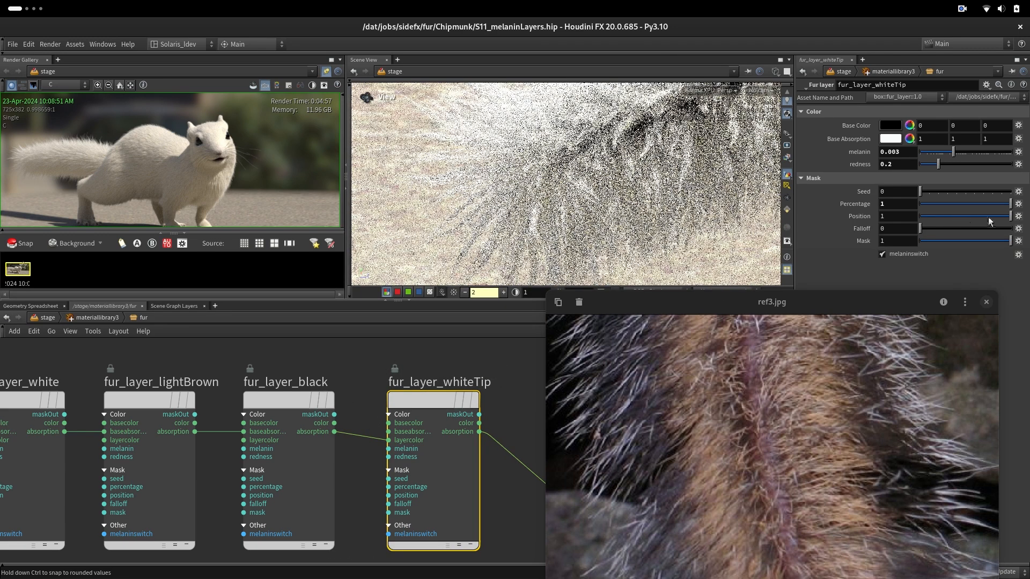
left_click(288, 400)
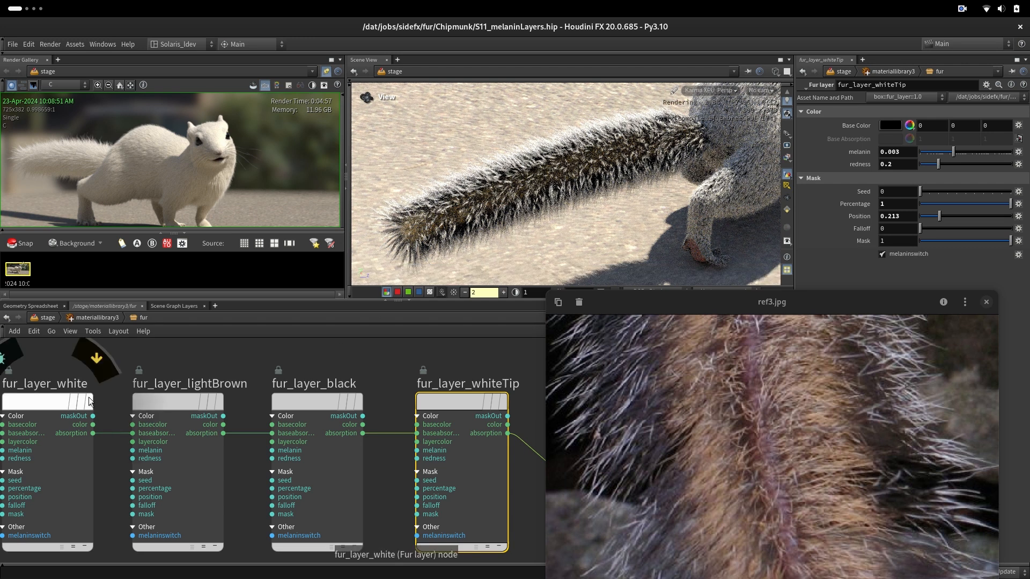
left_click(47, 400)
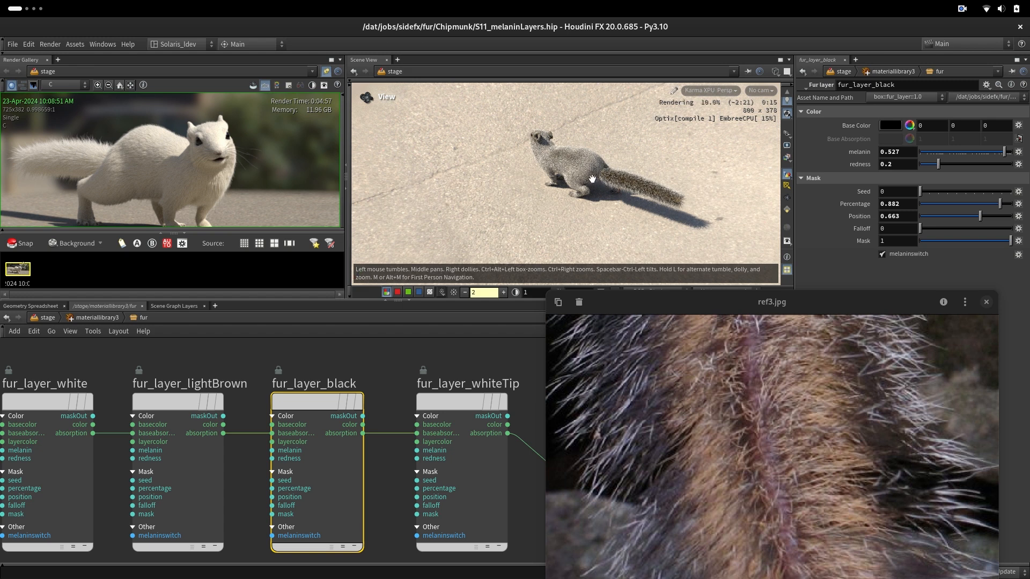
mouse_move(584, 128)
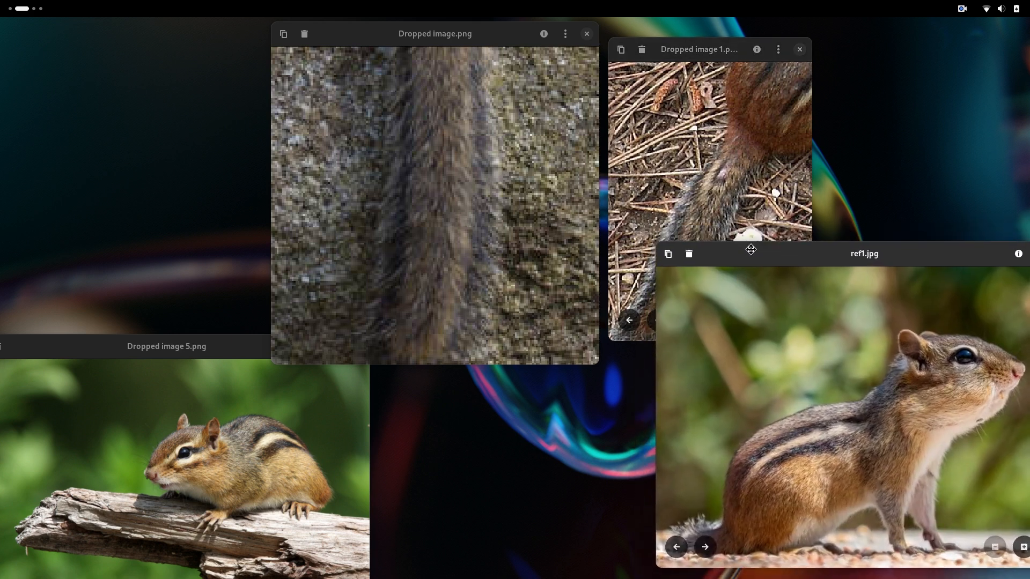
key("Super")
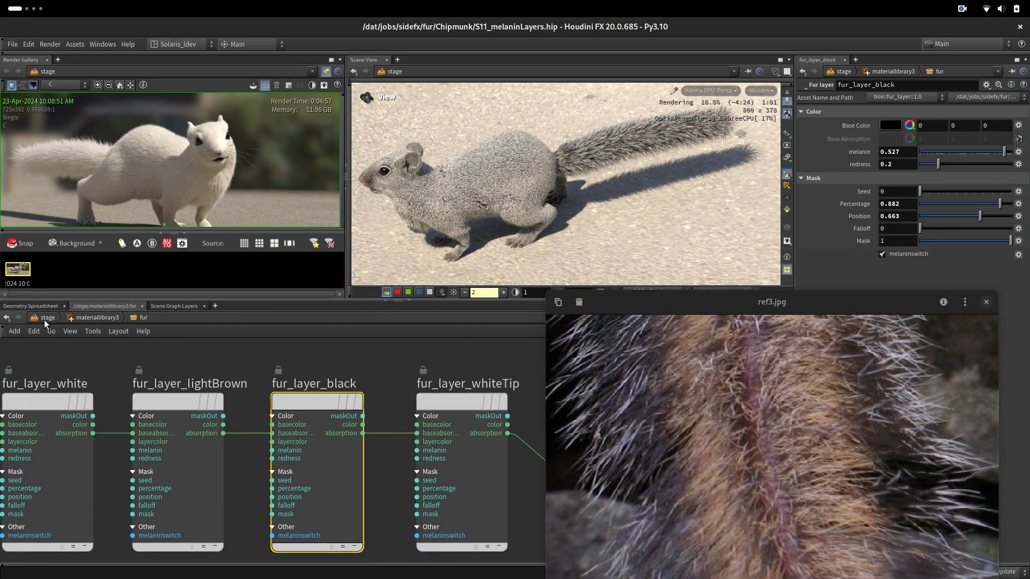
- Set the /stage switch1 Select Input to 1 so the configureprimitive1 branch renders
left_click(46, 318)
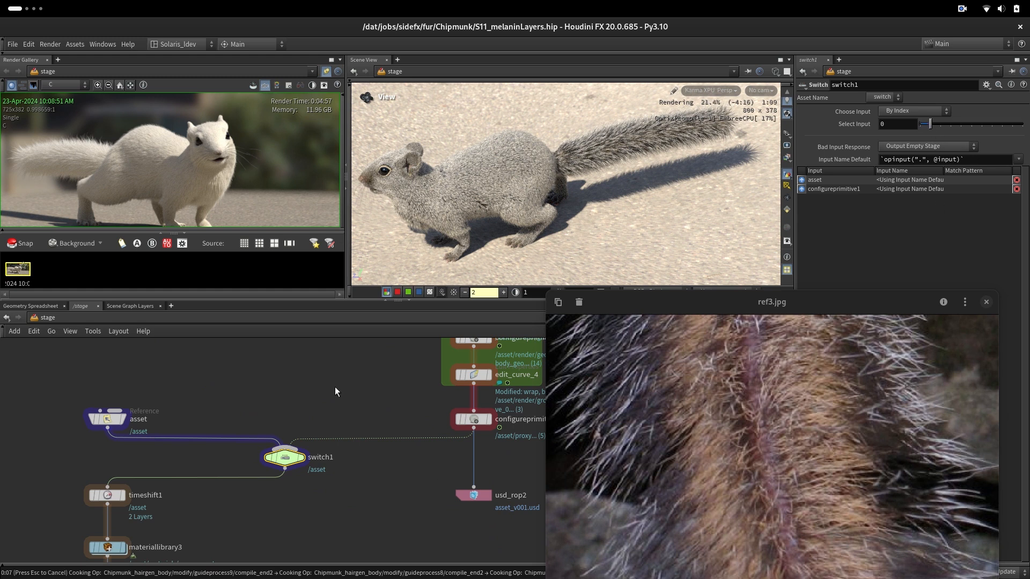
mouse_move(247, 572)
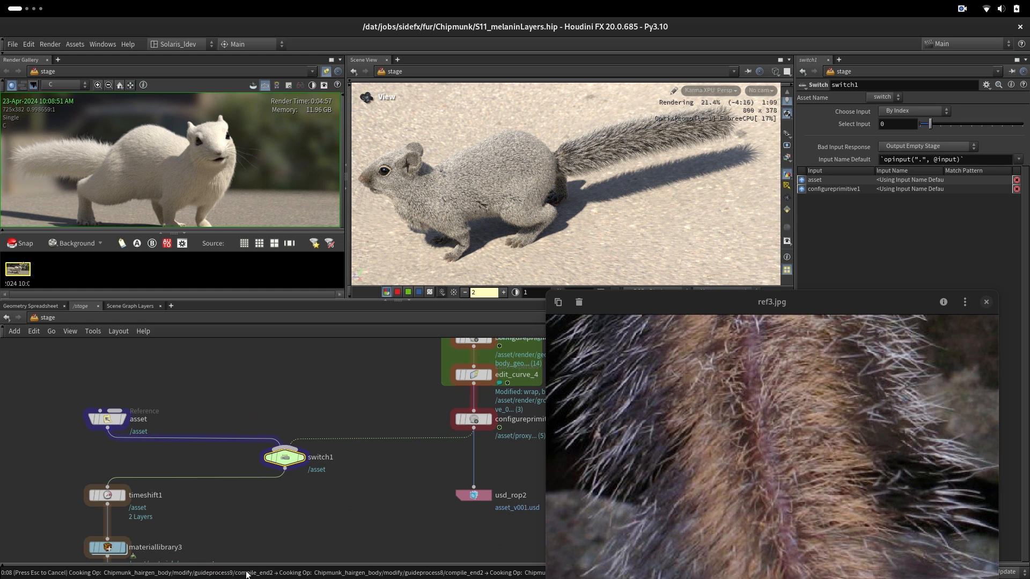
left_click(906, 123)
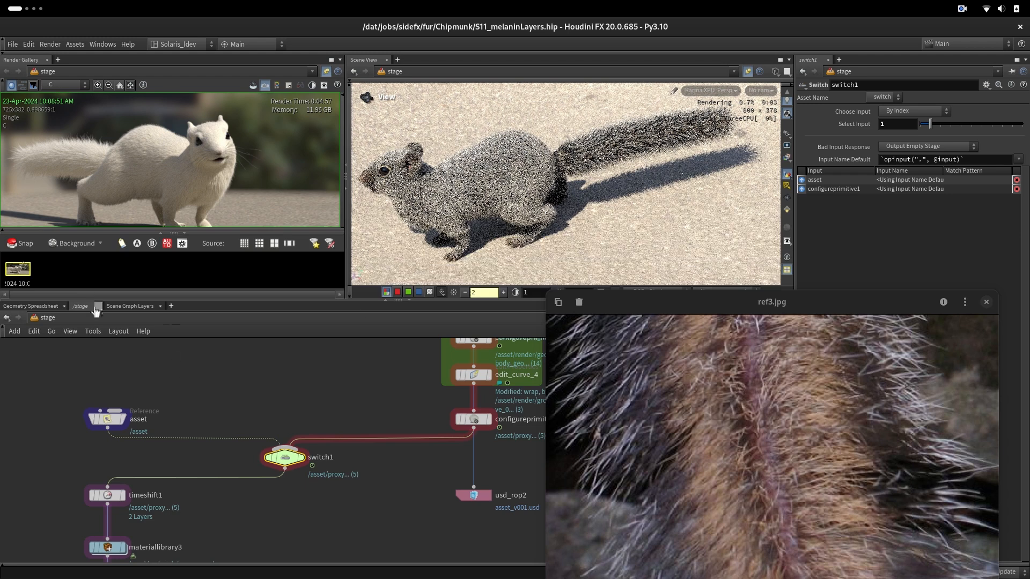
left_click(80, 317)
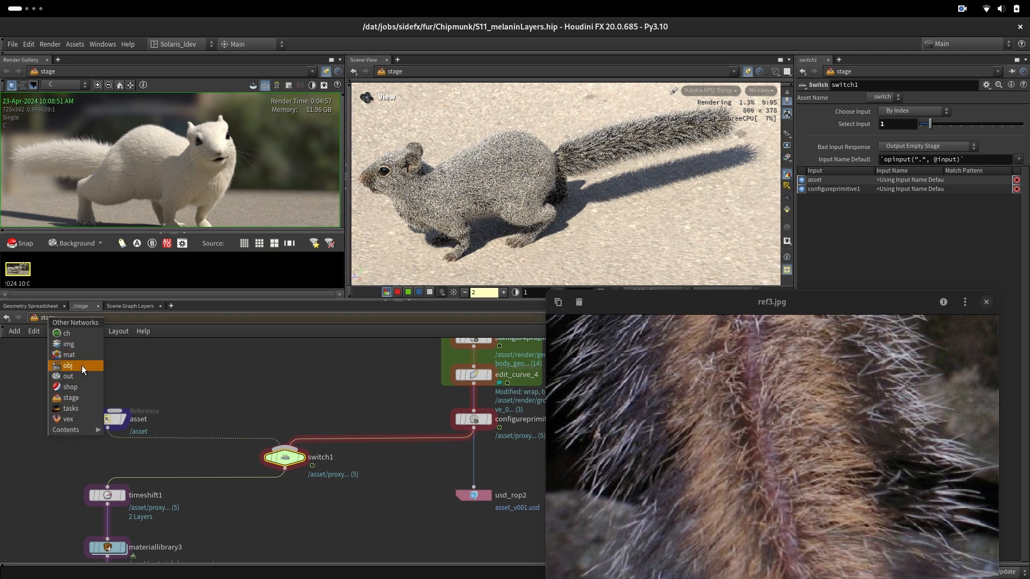
- Lower Chipmunk_hairgentail_tail Total Count from 50000 to 30000 in the General settings
left_click(68, 365)
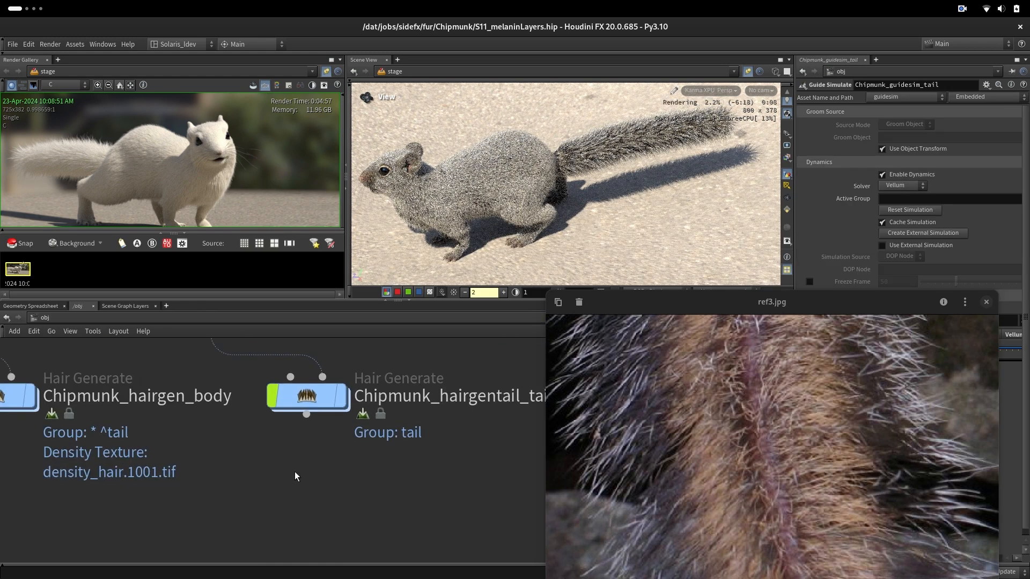
left_click(305, 394)
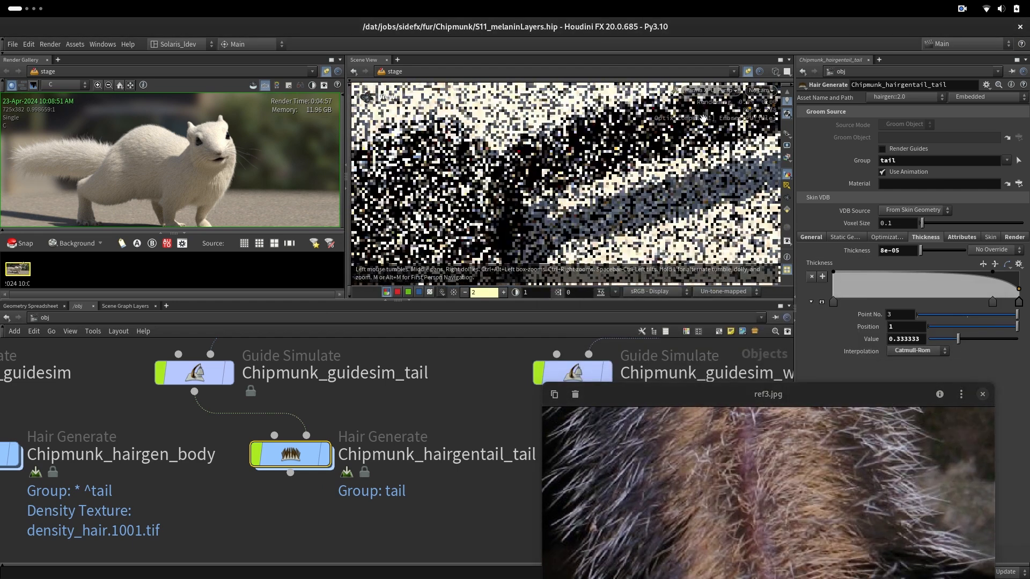
left_click(811, 237)
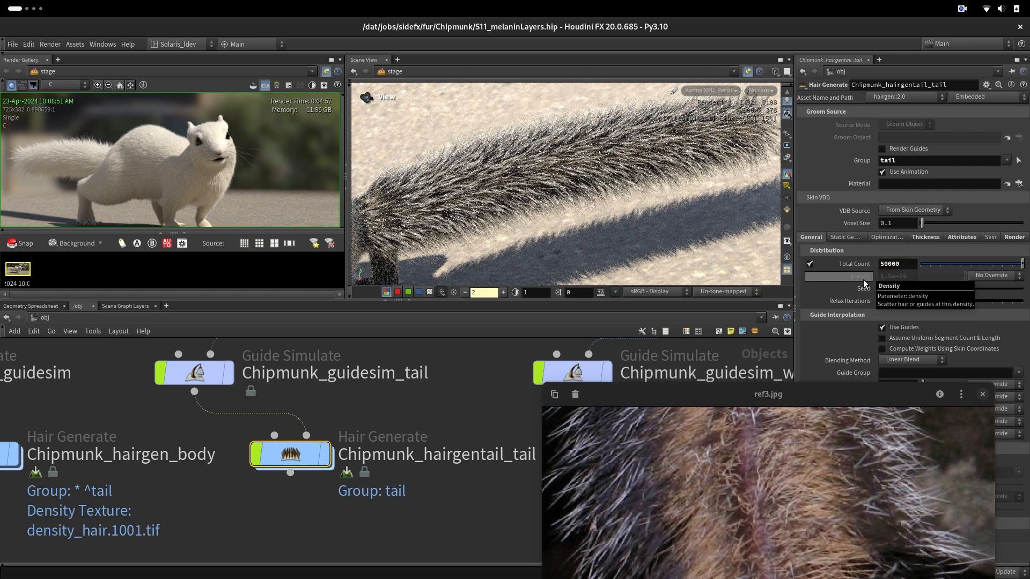
mouse_move(893, 283)
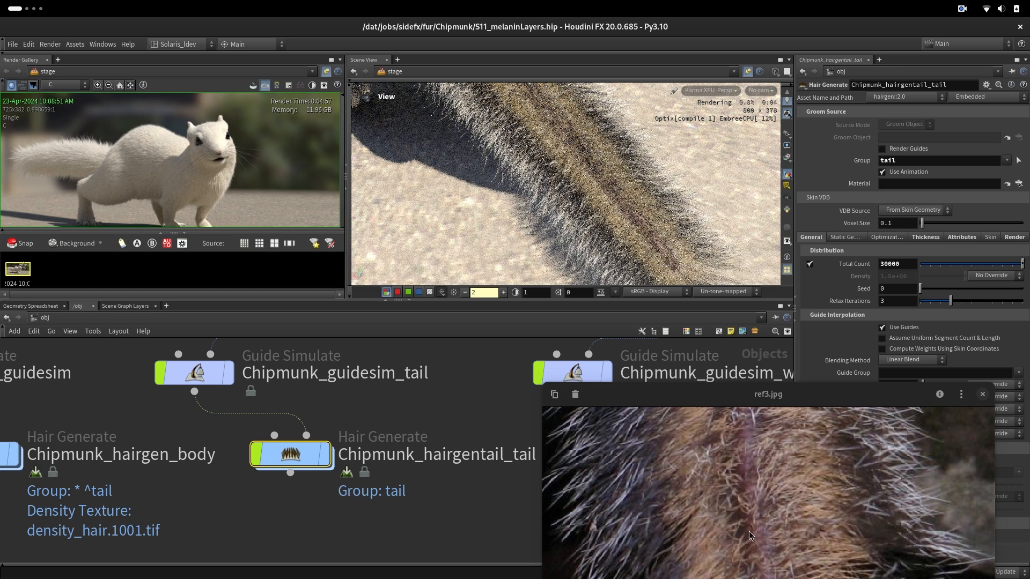
mouse_move(630, 179)
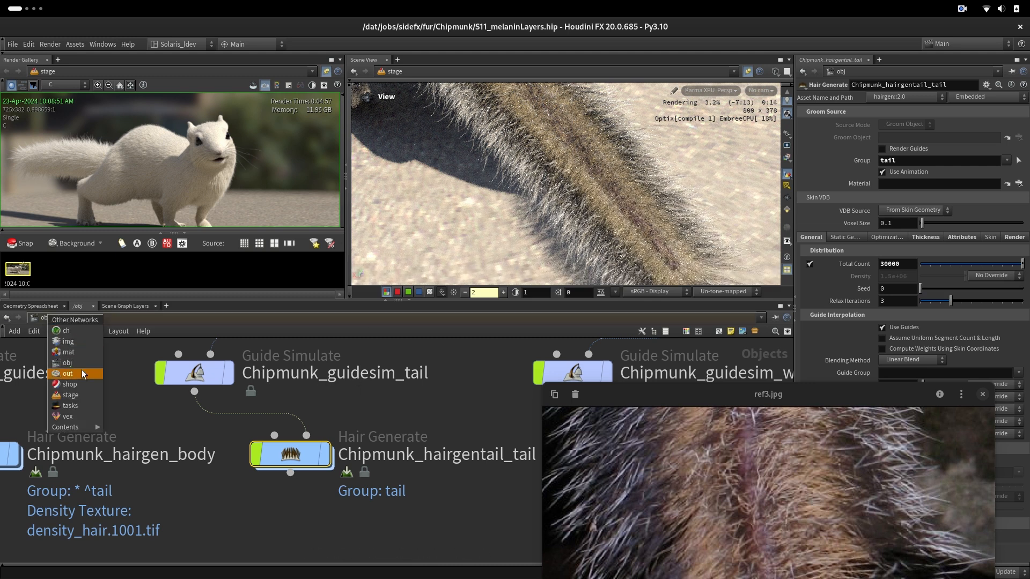
- Visit the fur material subnet, then raise the tail hair Thickness from 8e-05 to 1e-04
left_click(70, 394)
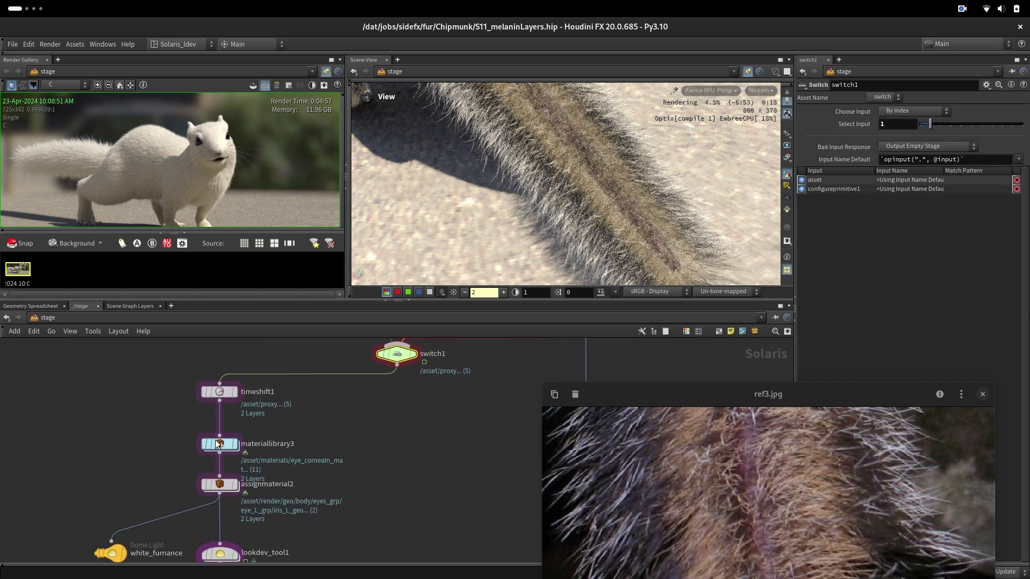
double_click(219, 443)
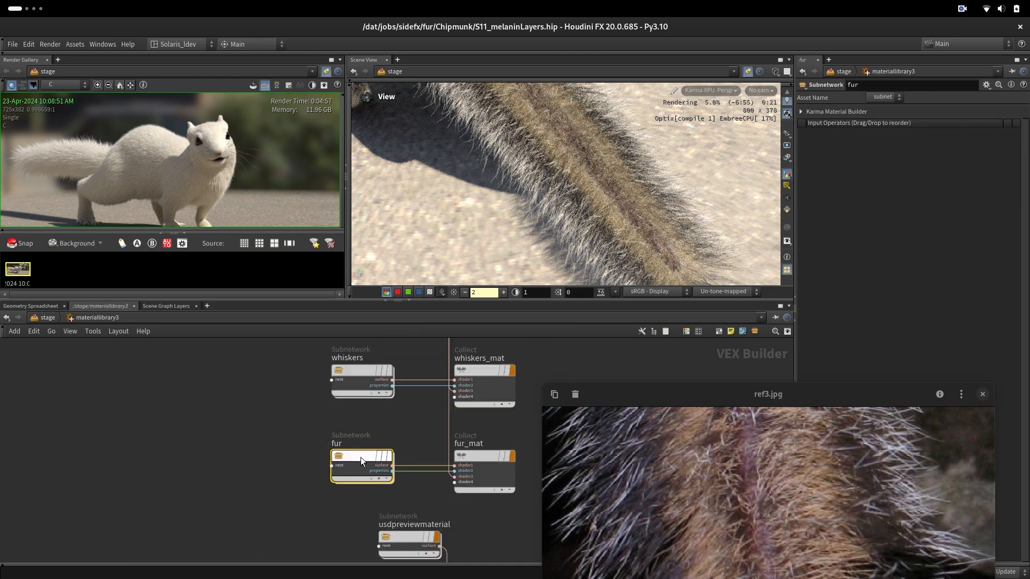
double_click(362, 458)
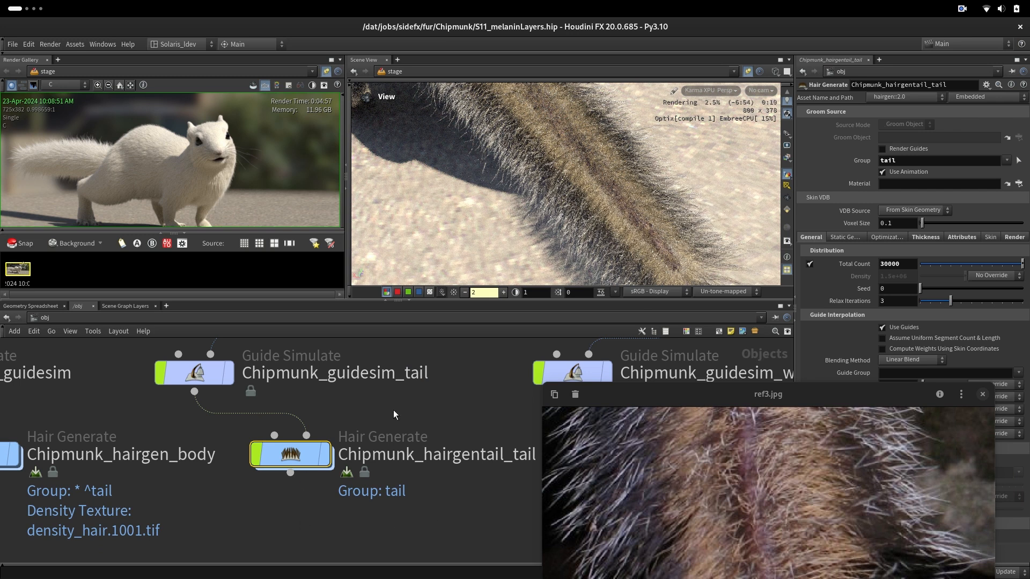
left_click(924, 237)
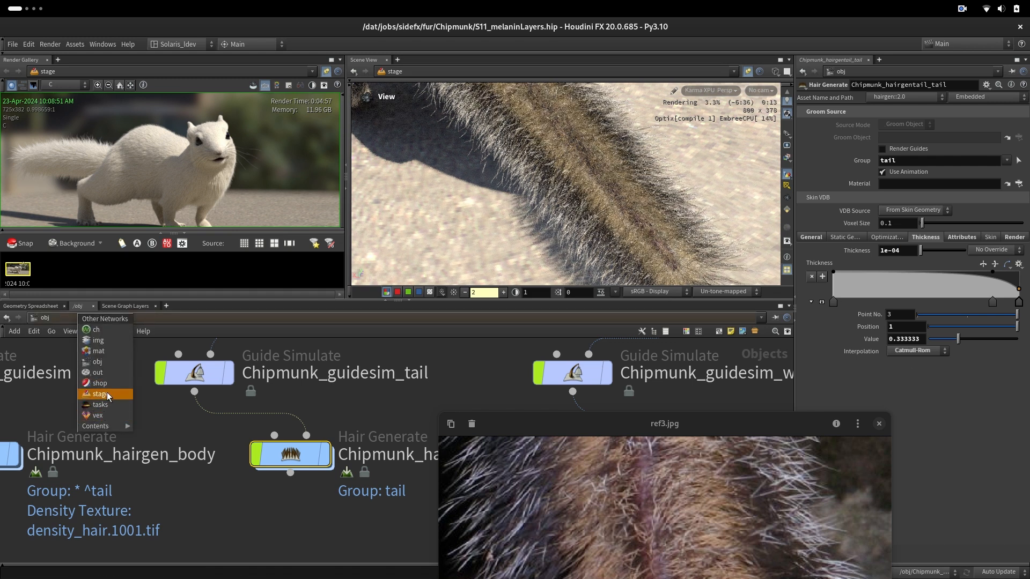
- Raise fur_layer_lightBrown Falloff to 0.207, then select fur_layer_whiteTip
left_click(101, 393)
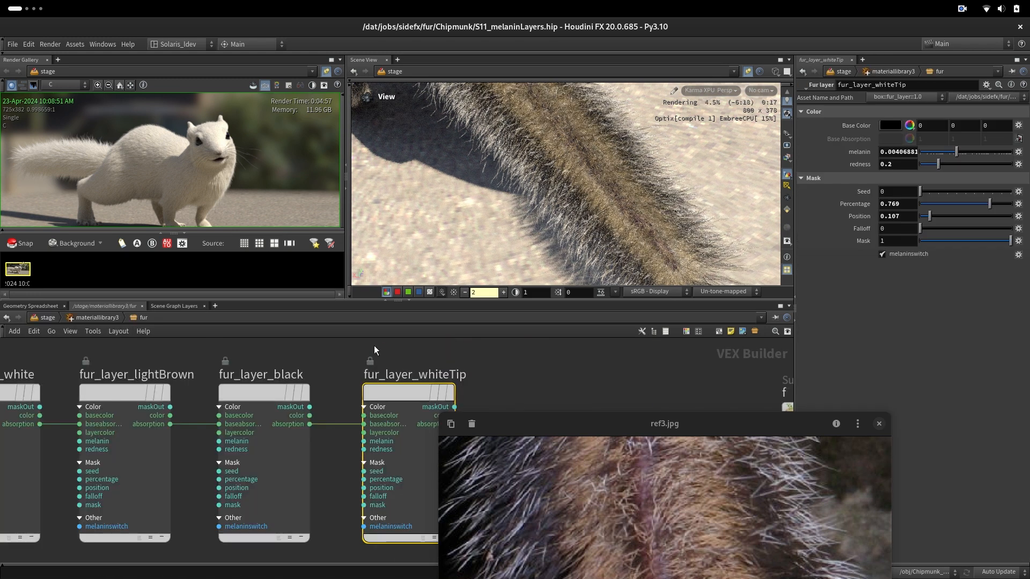
left_click(264, 405)
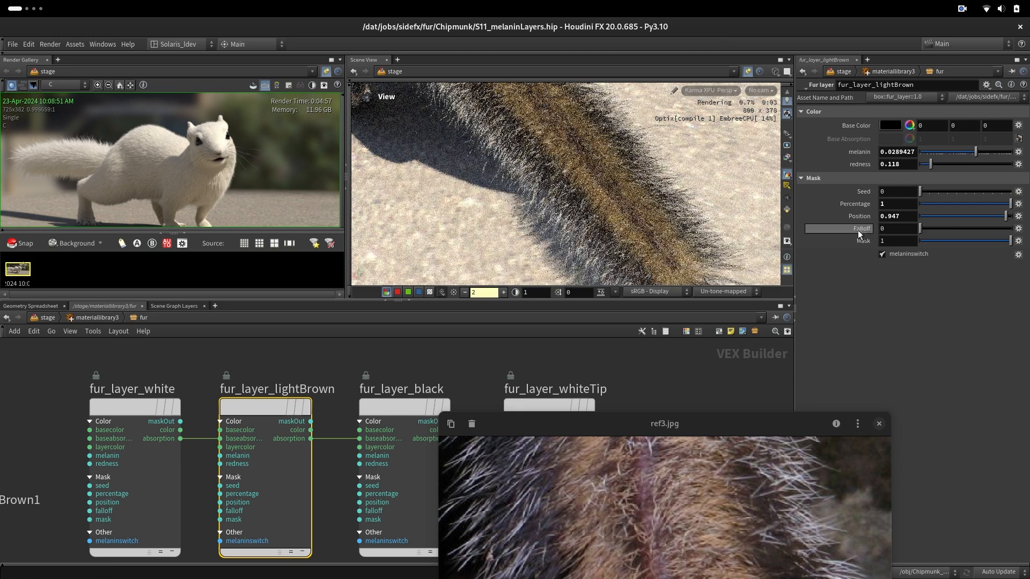
mouse_move(625, 474)
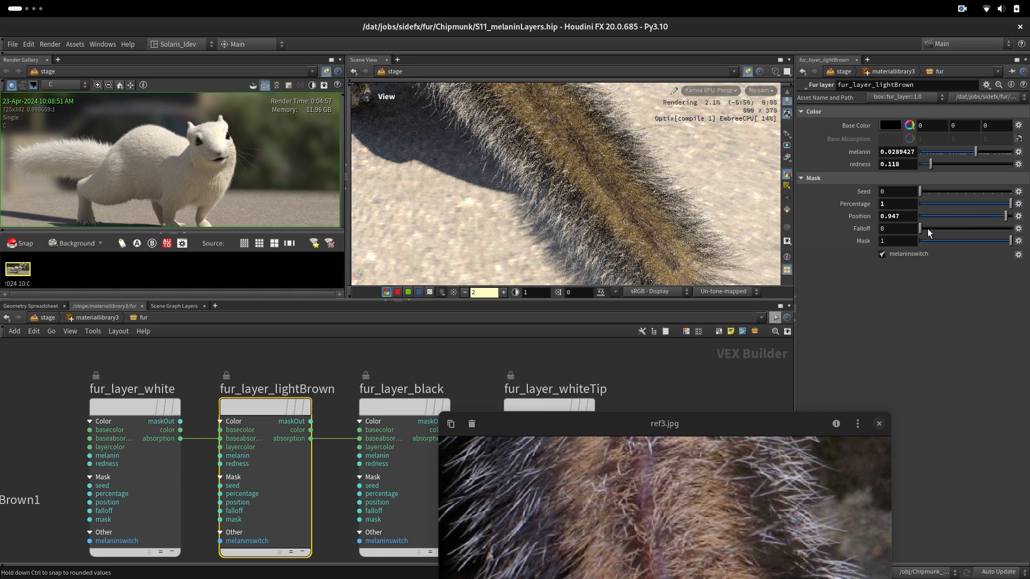
mouse_move(108, 417)
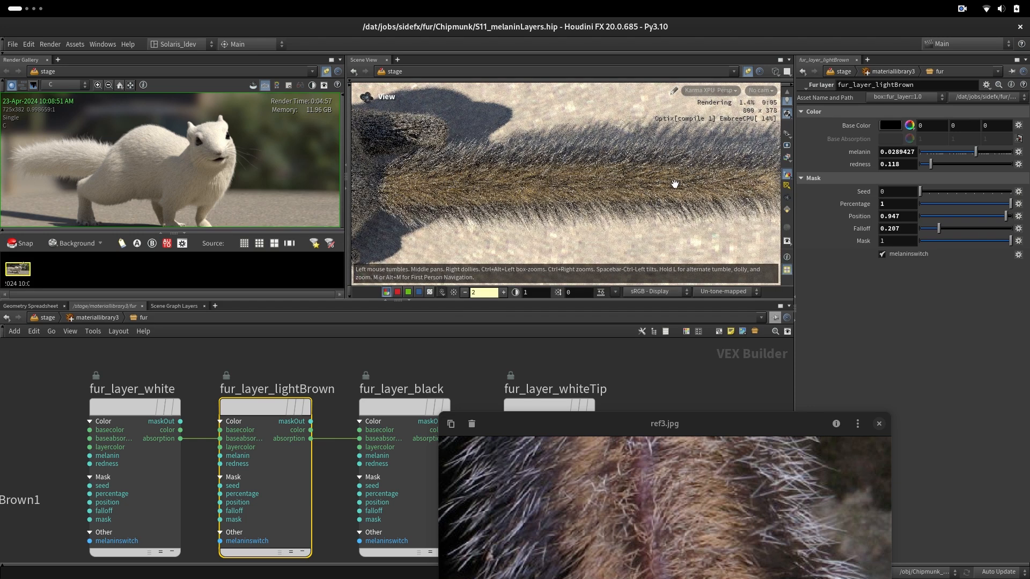
mouse_move(364, 399)
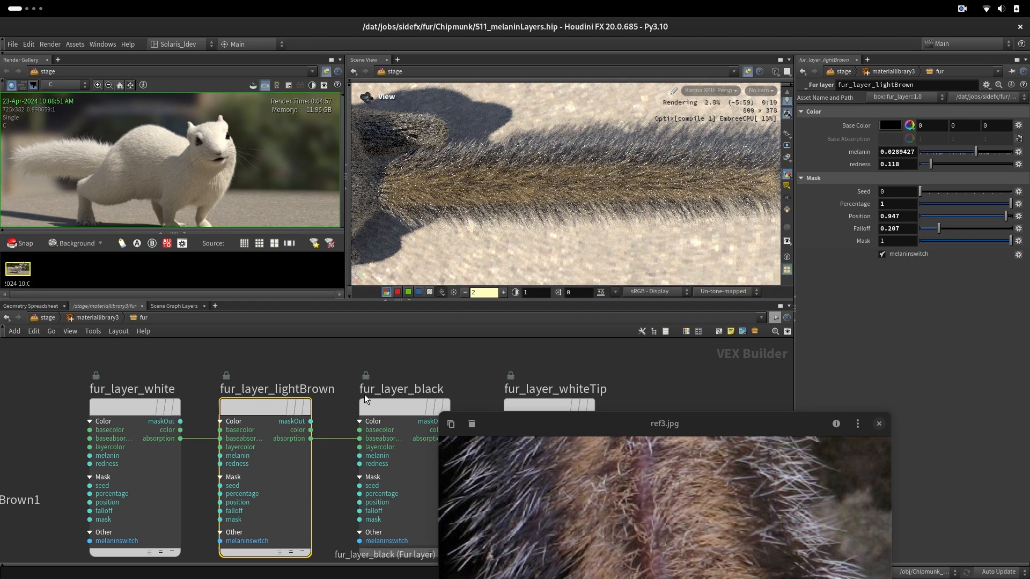
left_click(553, 389)
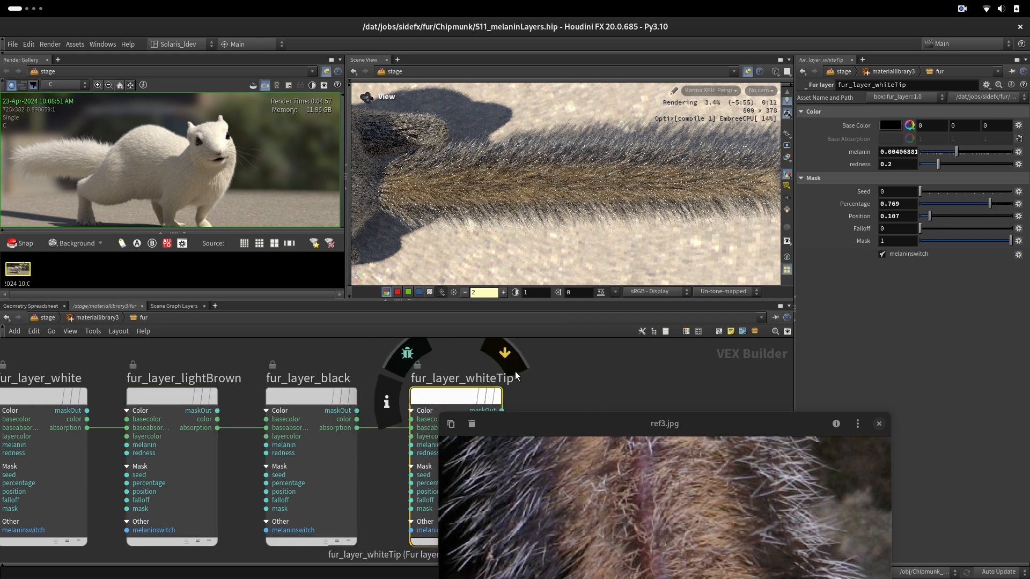